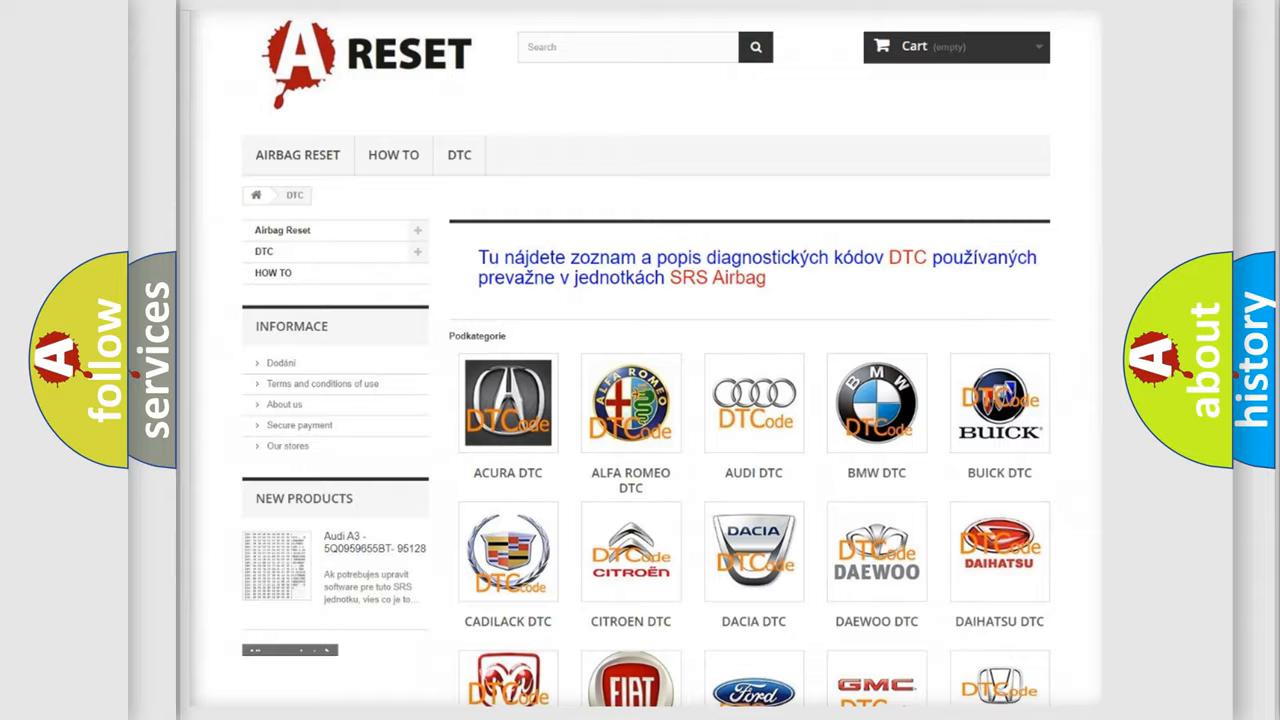
- Open the Jeep tile in the DTC catalogue and scroll through its code list
scroll(down, 3)
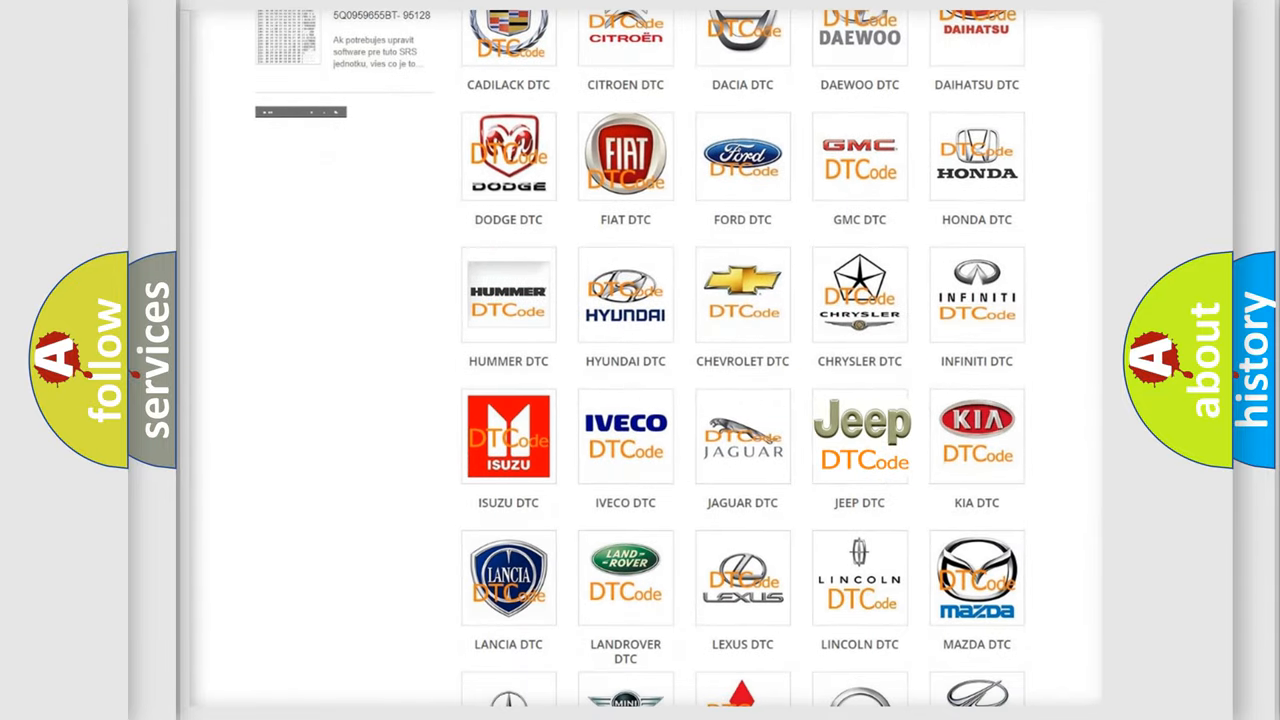
click(859, 435)
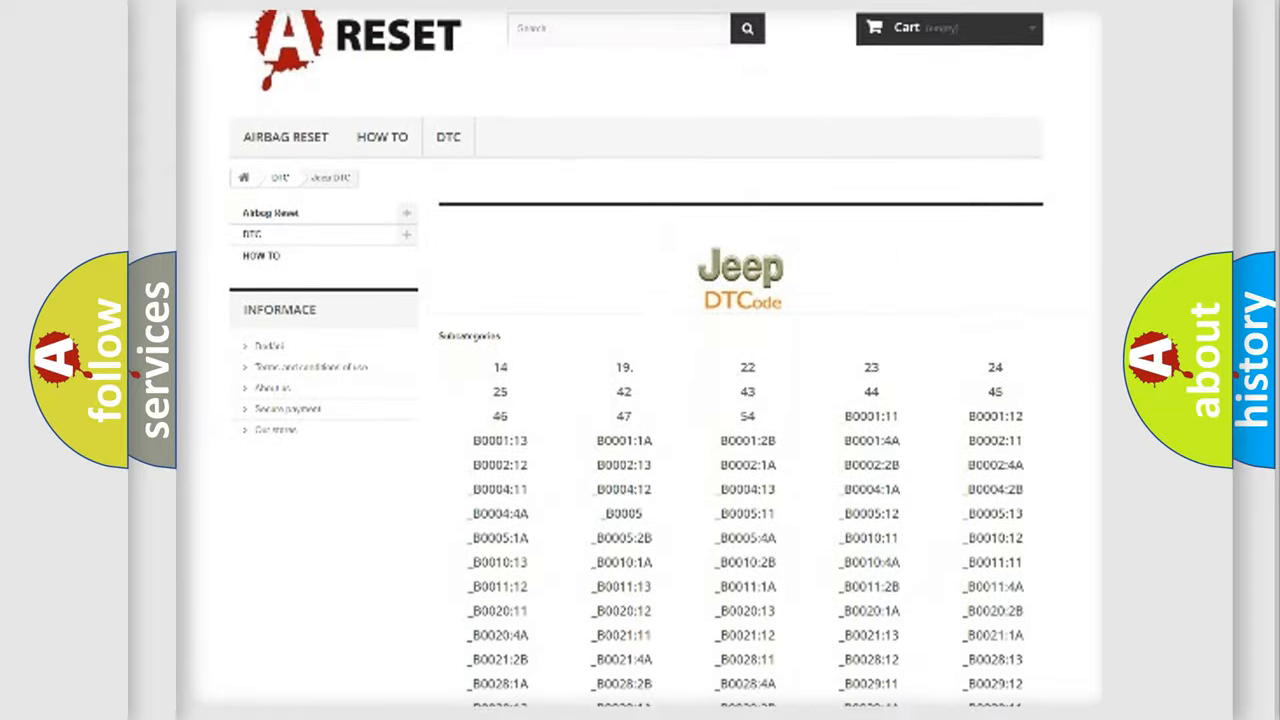
scroll(down, 3)
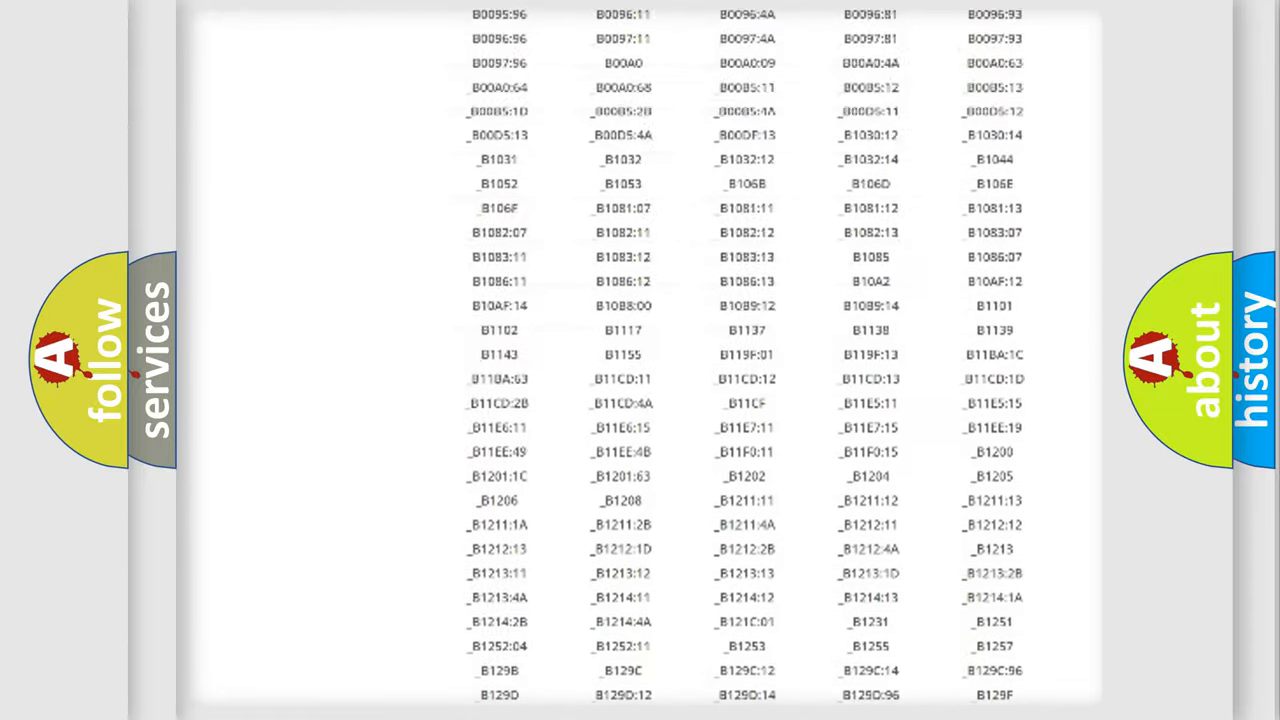
scroll(up, 3)
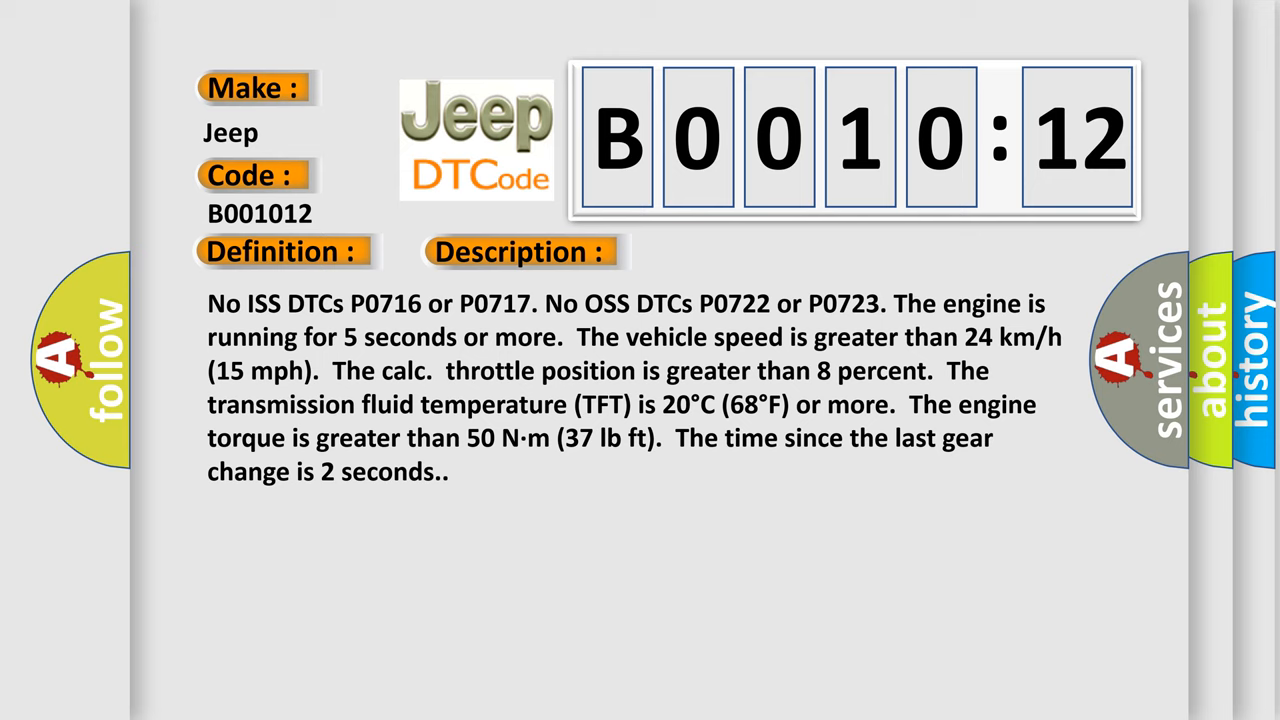
- Reveal the B0010:12 cause: circuit short to battery, with its sub-type explanation
click(735, 251)
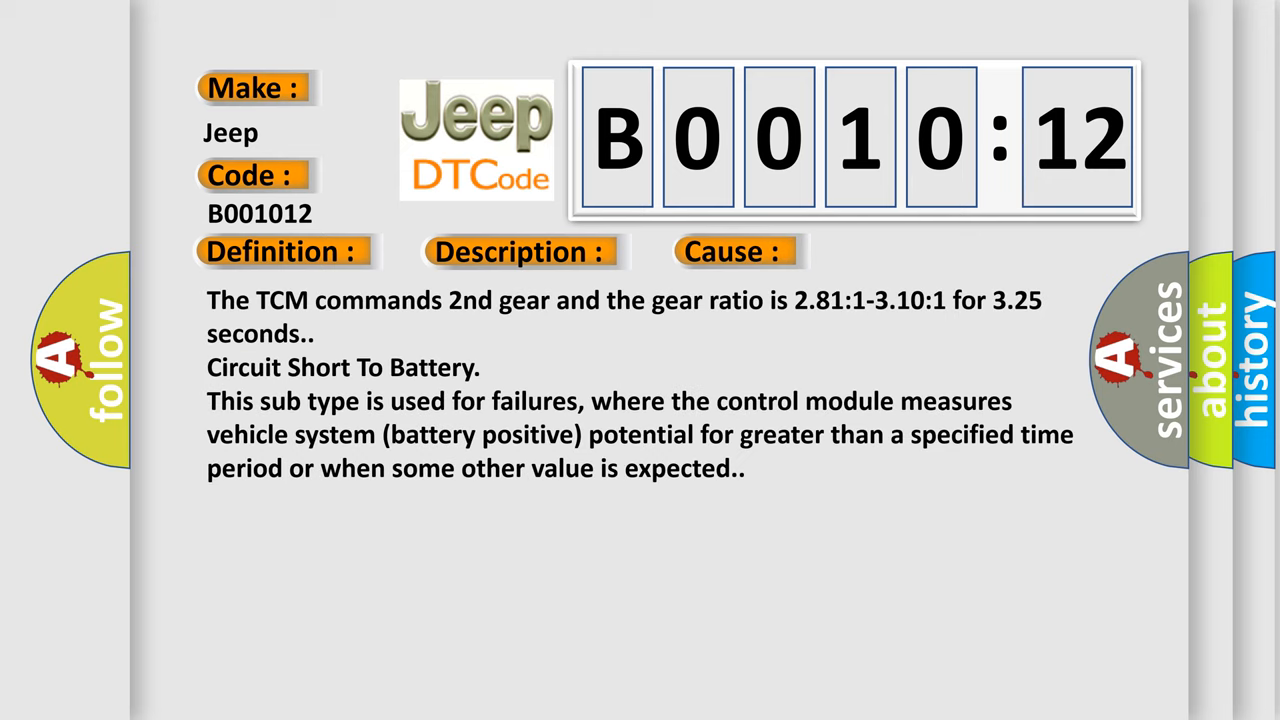